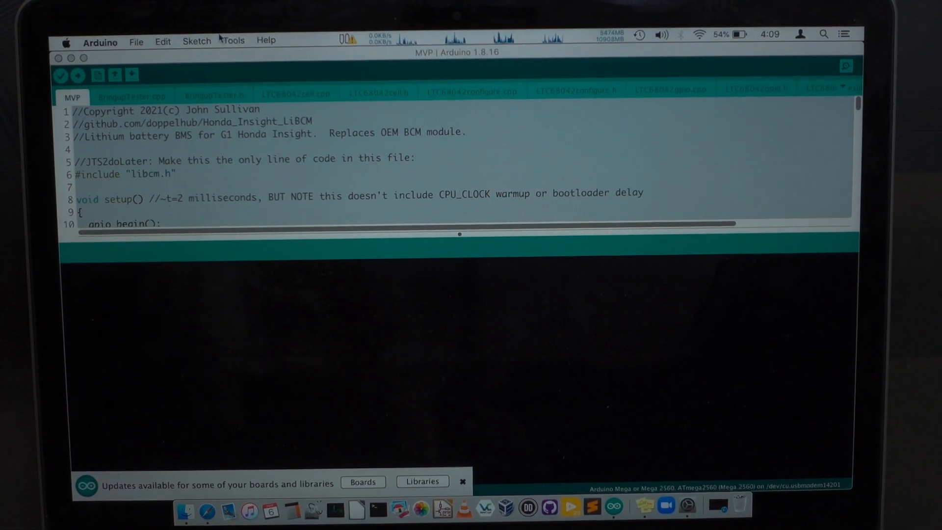
- Select Arduino Mega or Mega 2560 as the board and /dev/cu.usbmodem14101 as the port
left_click(233, 47)
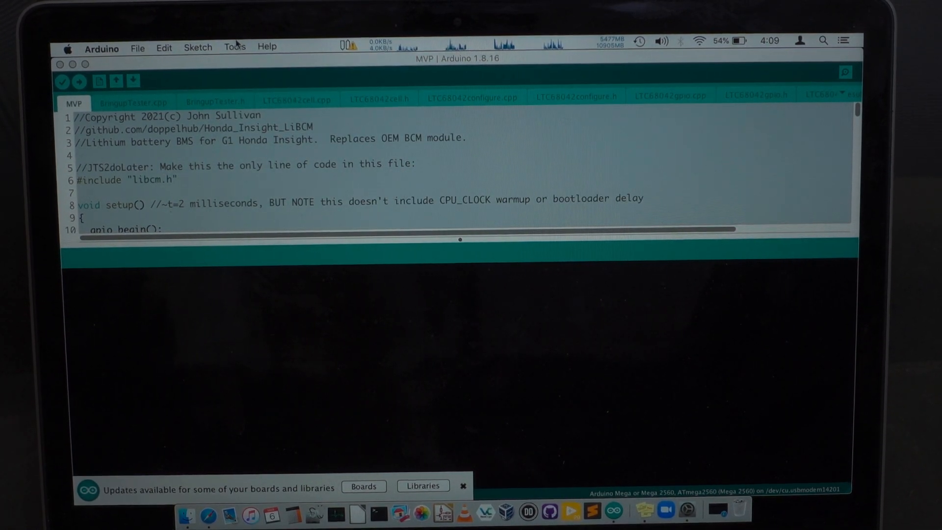
left_click(234, 46)
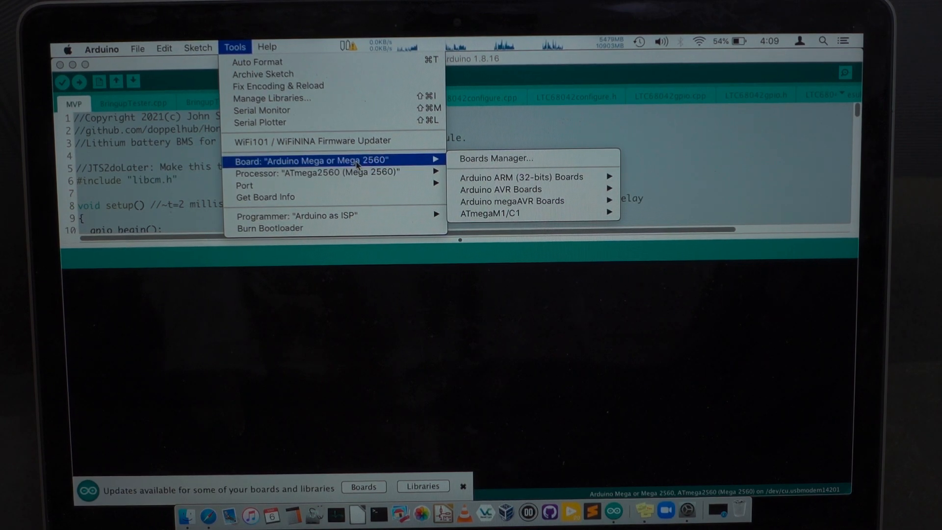
mouse_move(500, 189)
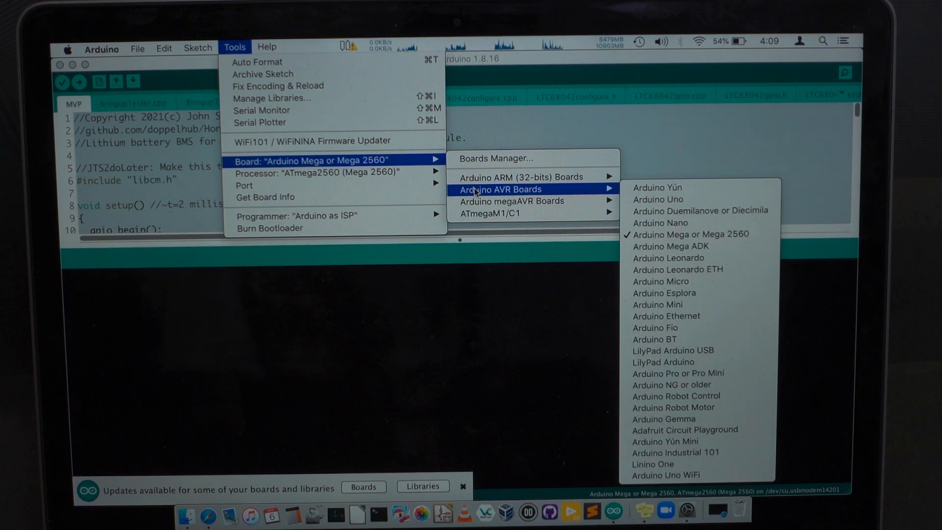
mouse_move(690, 235)
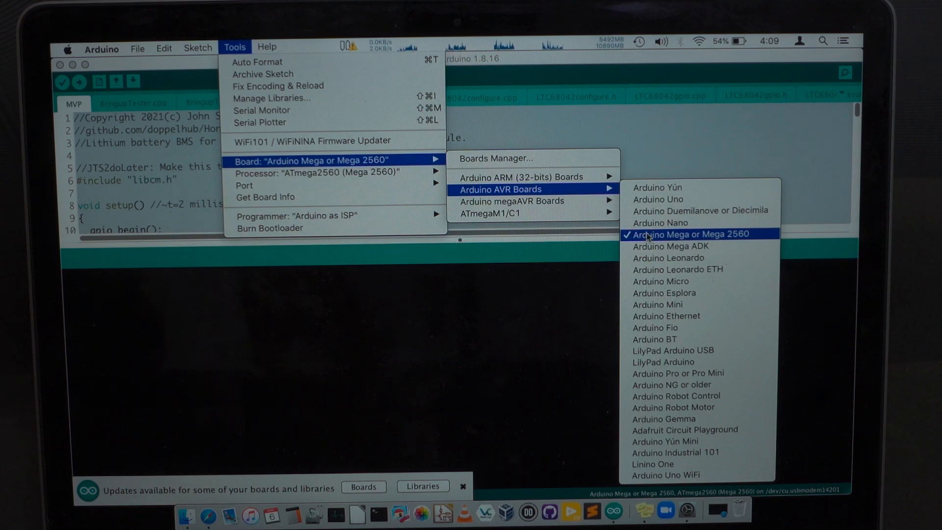
left_click(267, 47)
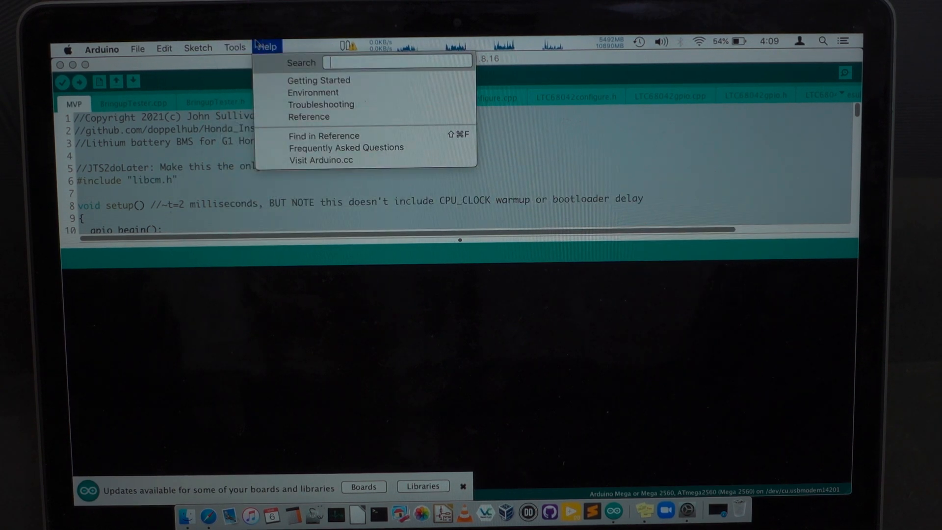
left_click(235, 47)
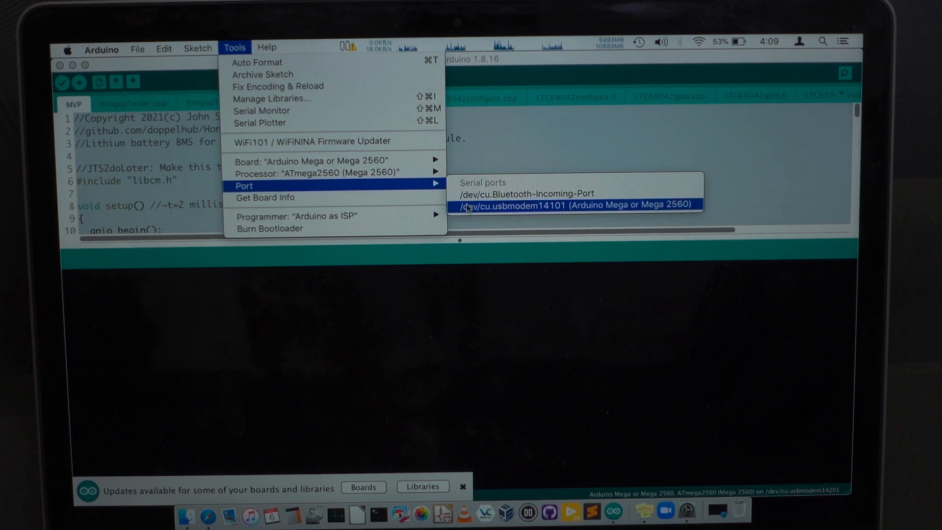
left_click(577, 205)
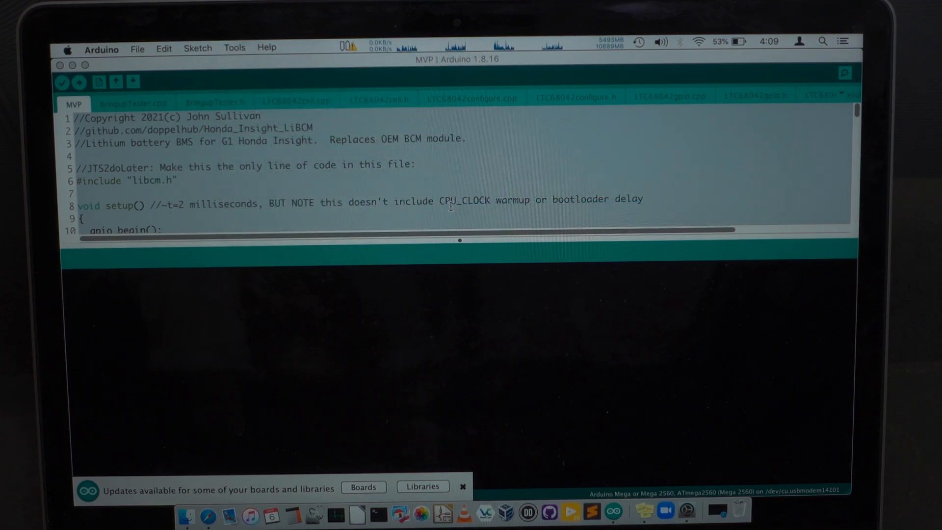
left_click(235, 47)
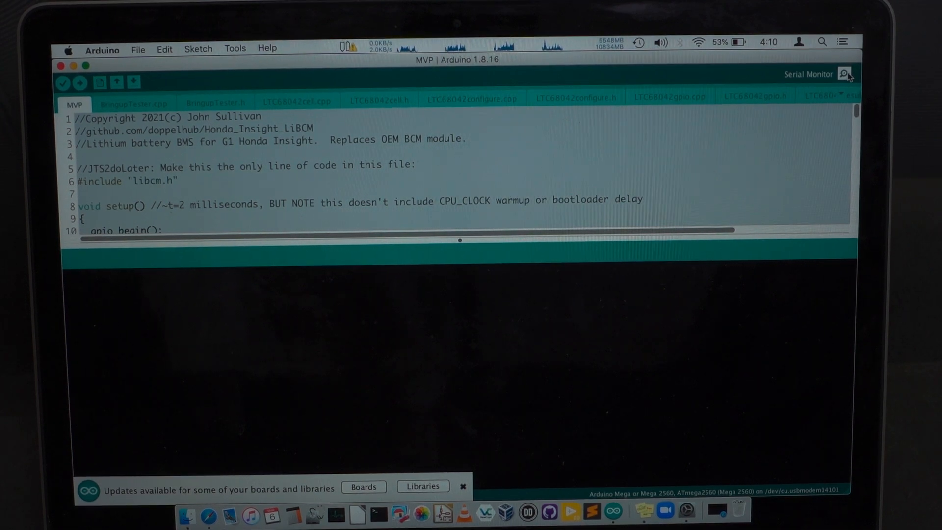
- Start the Serial Monitor streaming the LiBCM telemetry at 115200 baud
left_click(847, 73)
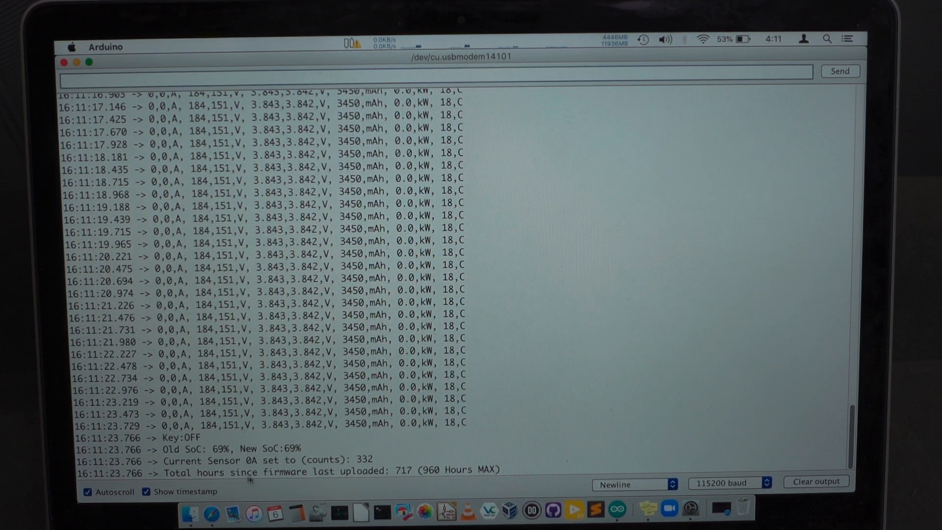
mouse_move(427, 456)
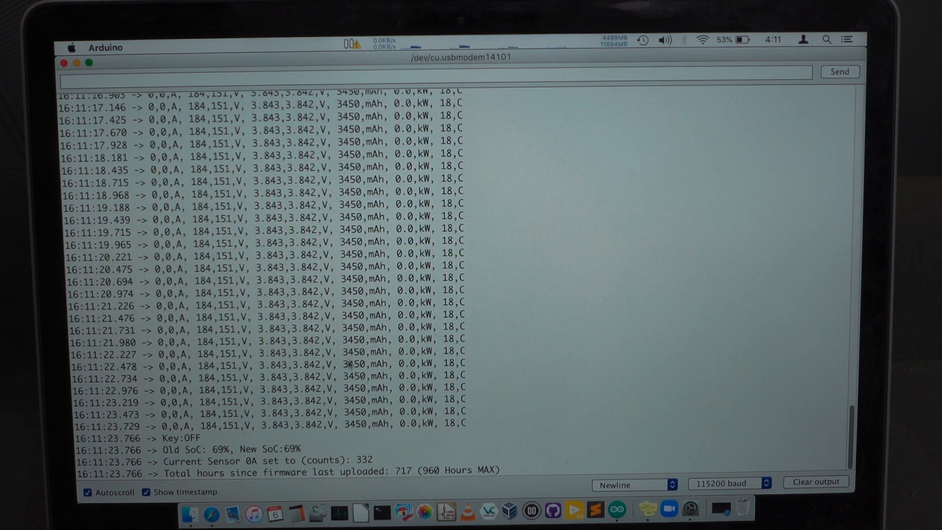
mouse_move(499, 414)
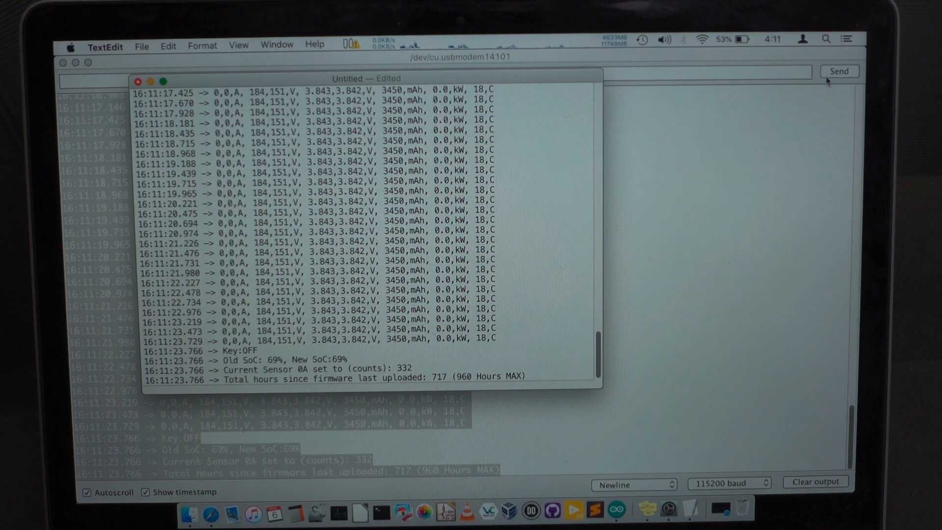
- Save the log as 'hgfdghjksdfkjhgfd' on the Desktop
key("cmd+s")
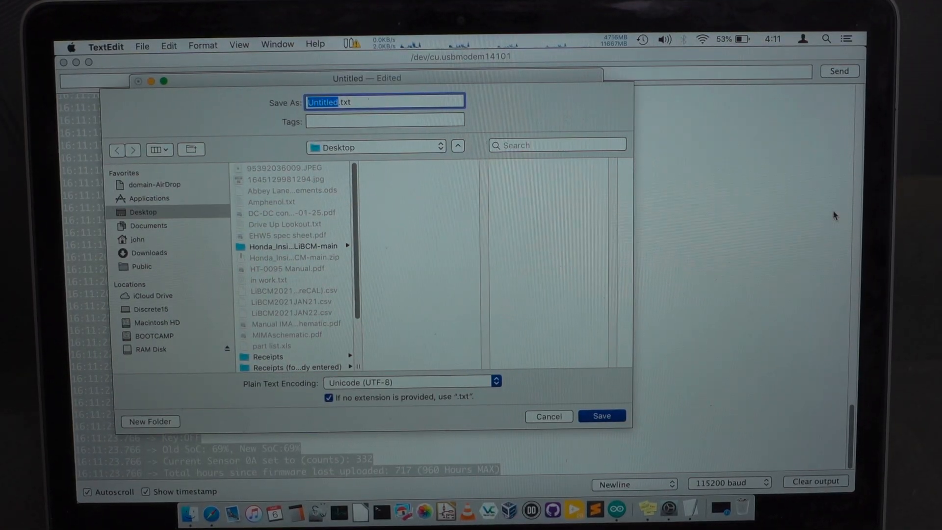
type("hgfdghjksdfkjhgfd.txt")
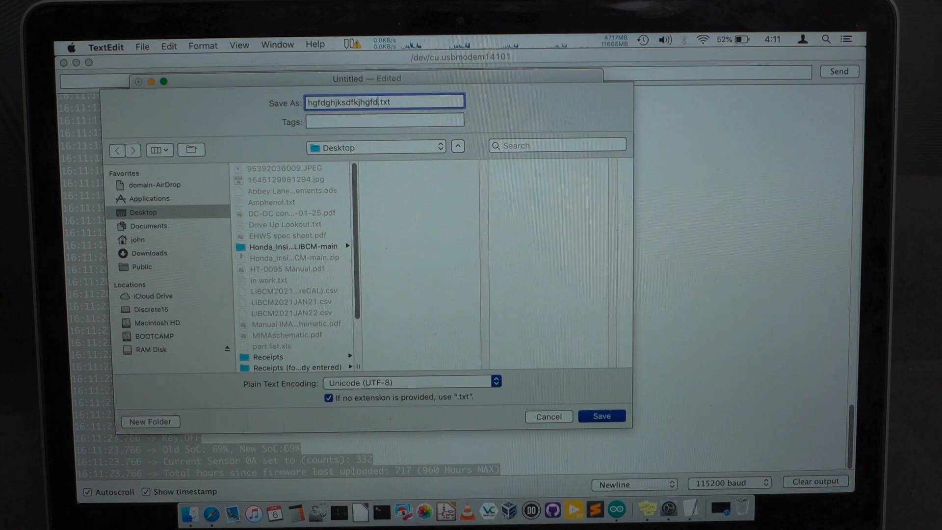
left_click(601, 416)
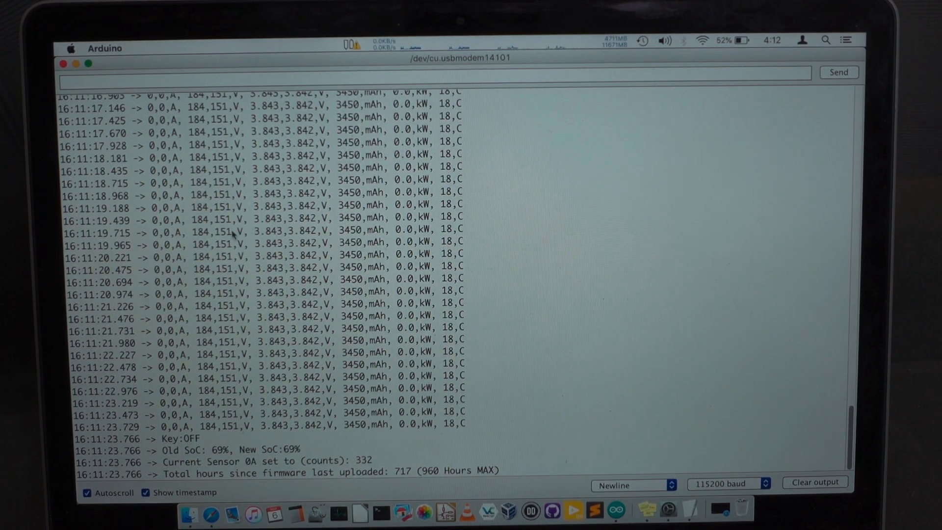
- Highlight the end of one telemetry line in the serial monitor
left_click_drag(414, 229, 470, 228)
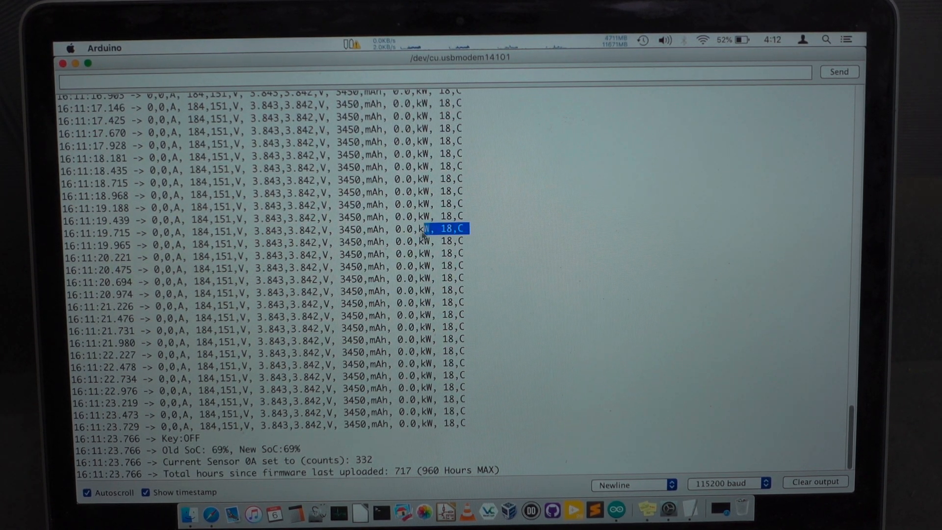